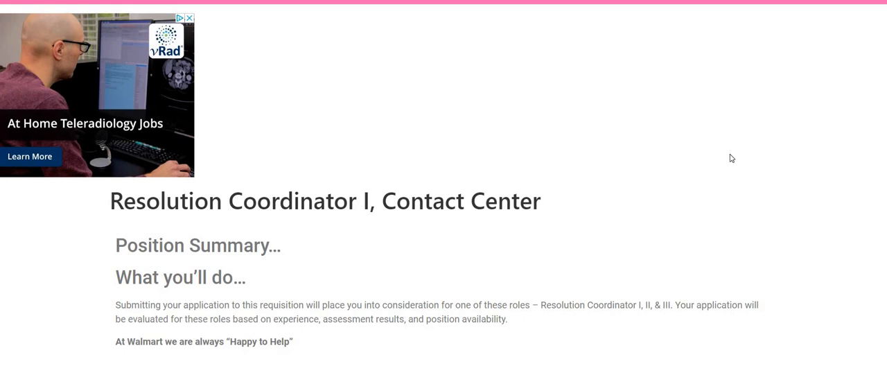
mouse_move(710, 152)
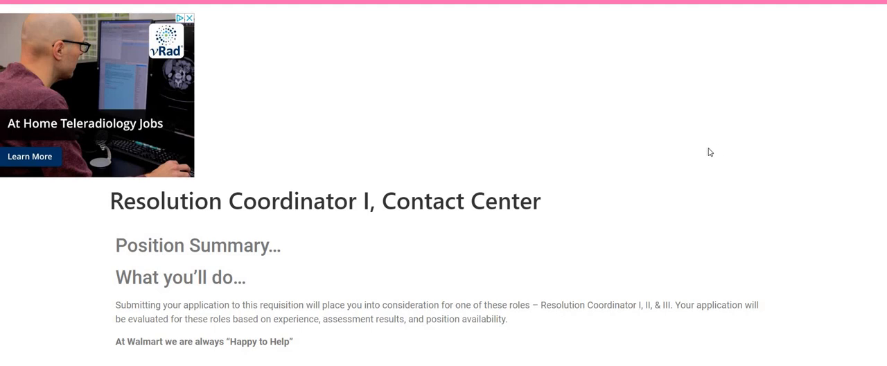
scroll("down", 3)
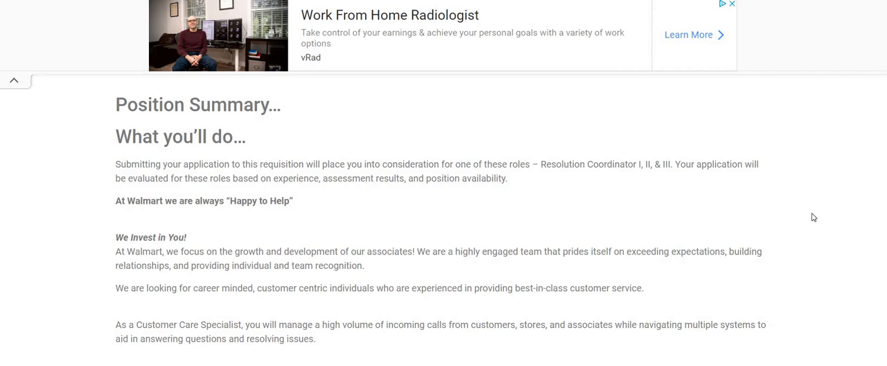
mouse_move(810, 220)
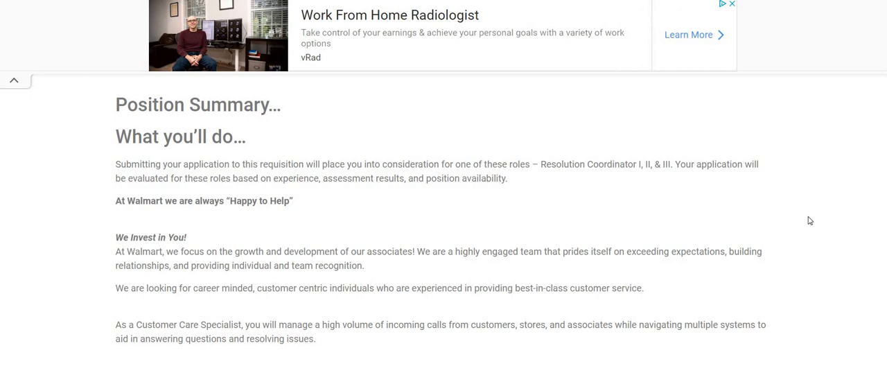
mouse_move(814, 212)
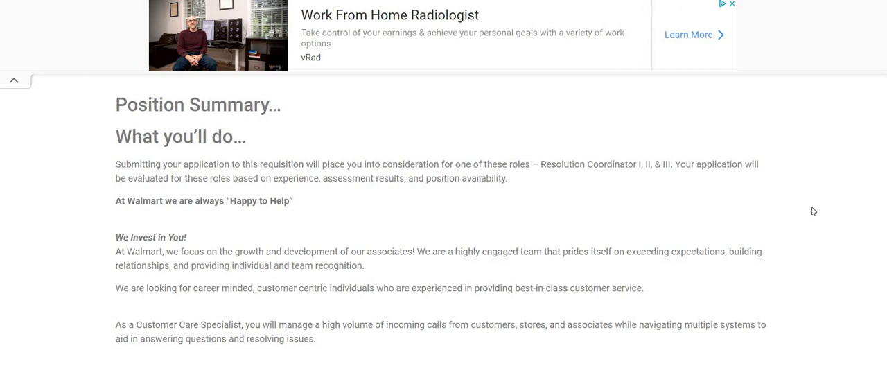
scroll("down", 3)
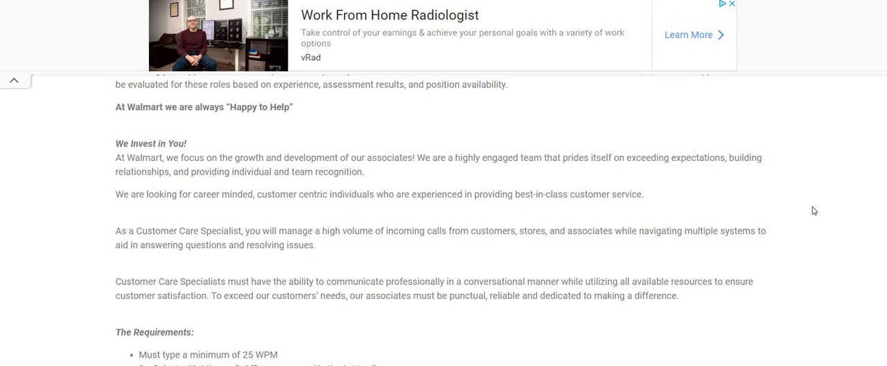
mouse_move(821, 279)
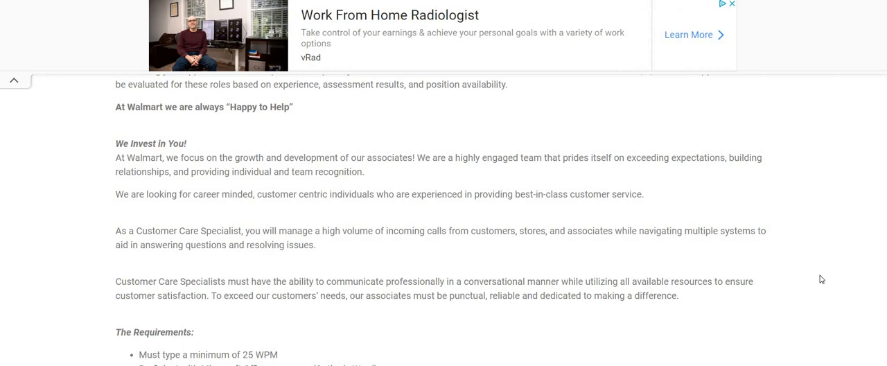
mouse_move(820, 278)
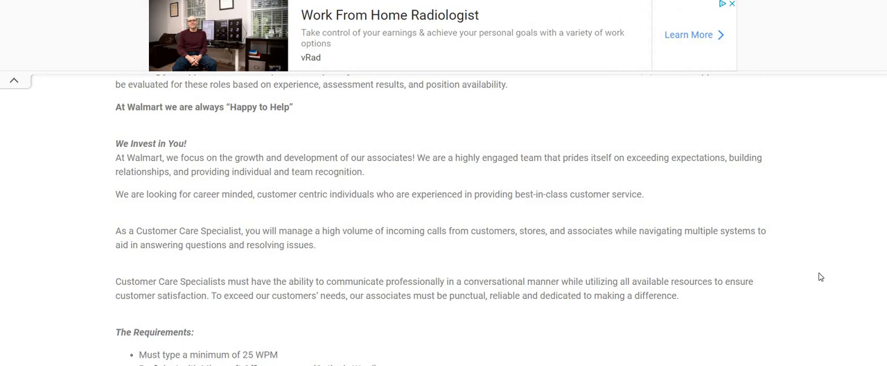
mouse_move(795, 274)
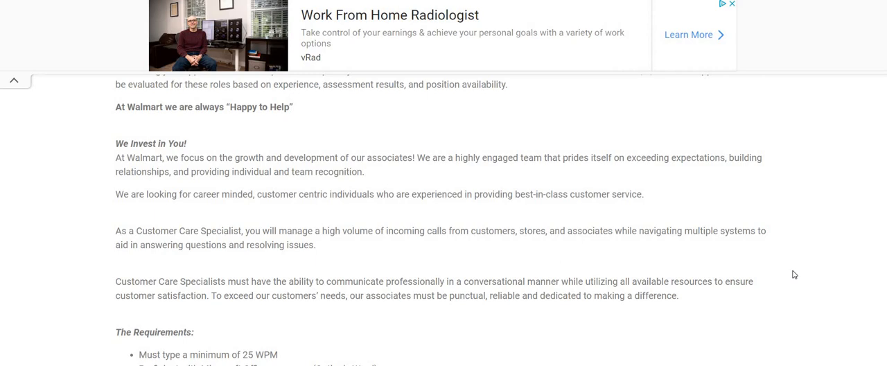
scroll("down", 3)
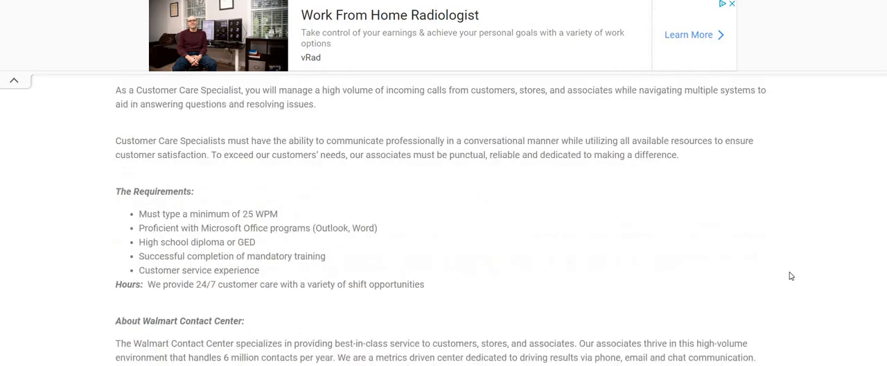
mouse_move(769, 276)
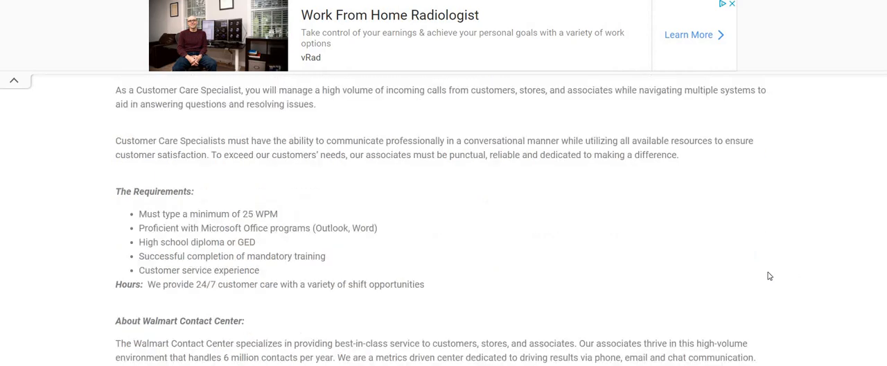
scroll("down", 3)
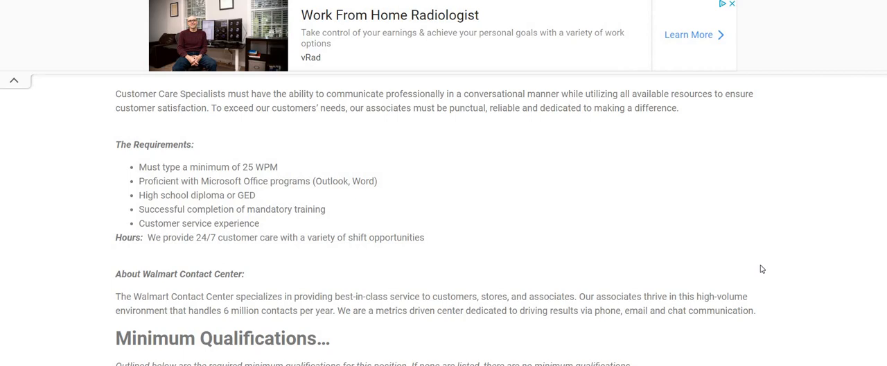
mouse_move(611, 214)
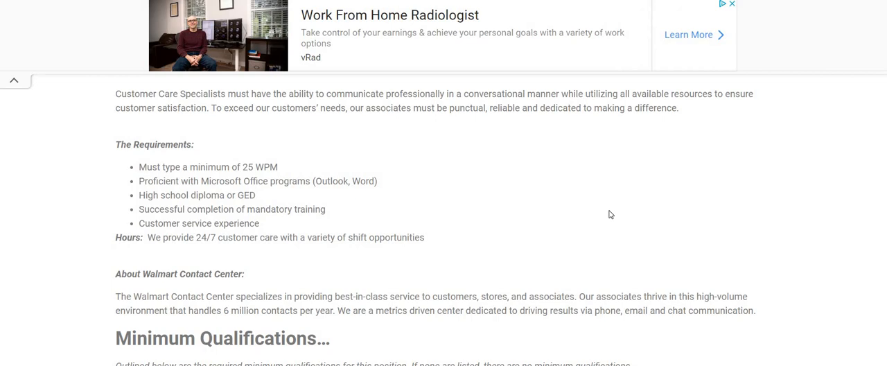
mouse_move(784, 227)
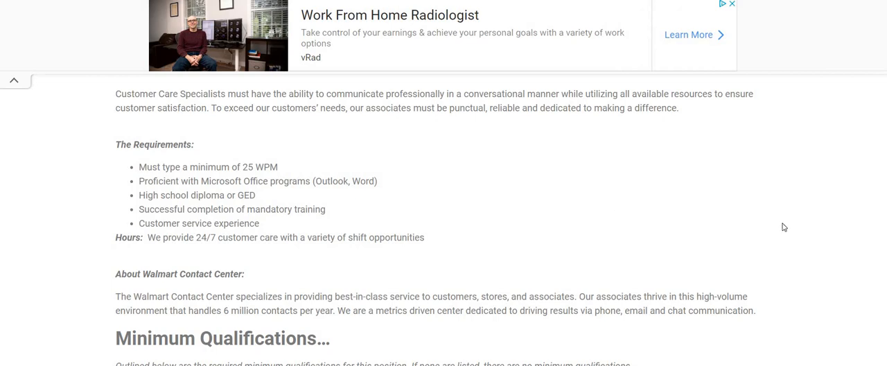
scroll("down", 3)
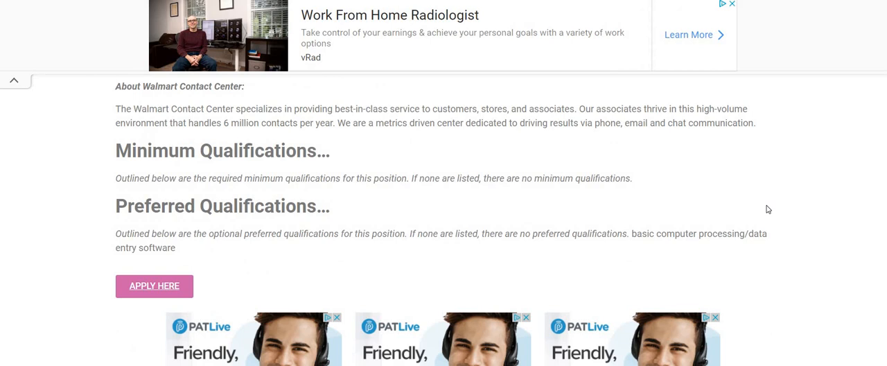
scroll("up", 3)
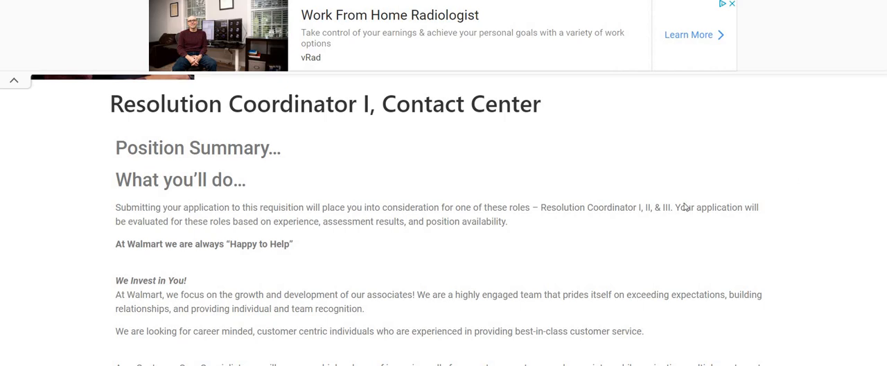
mouse_move(465, 179)
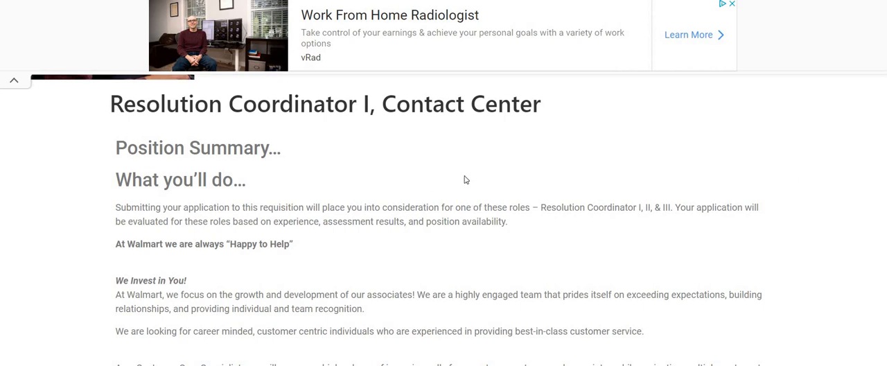
mouse_move(774, 143)
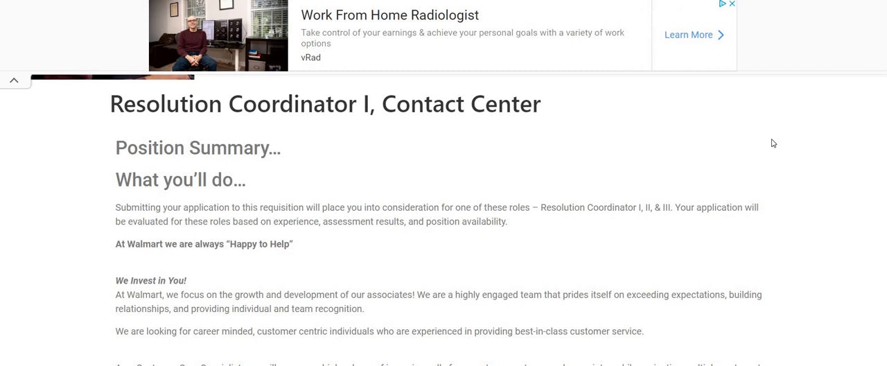
mouse_move(800, 199)
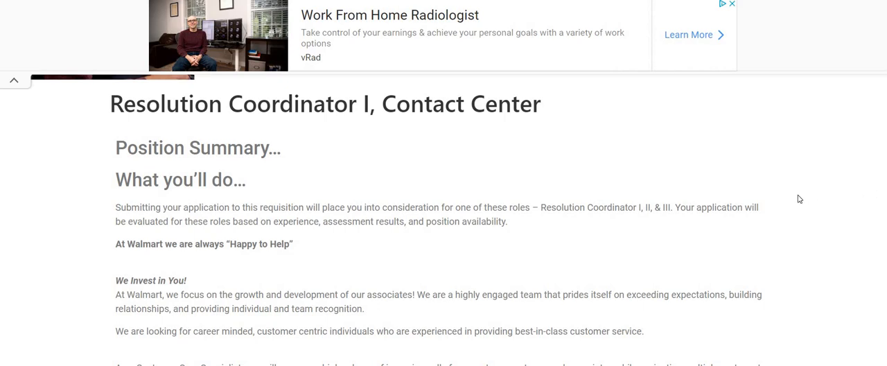
mouse_move(799, 197)
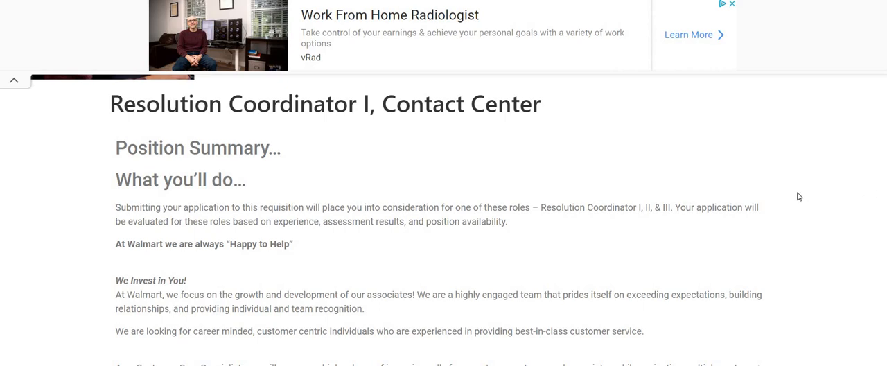
scroll("down", 3)
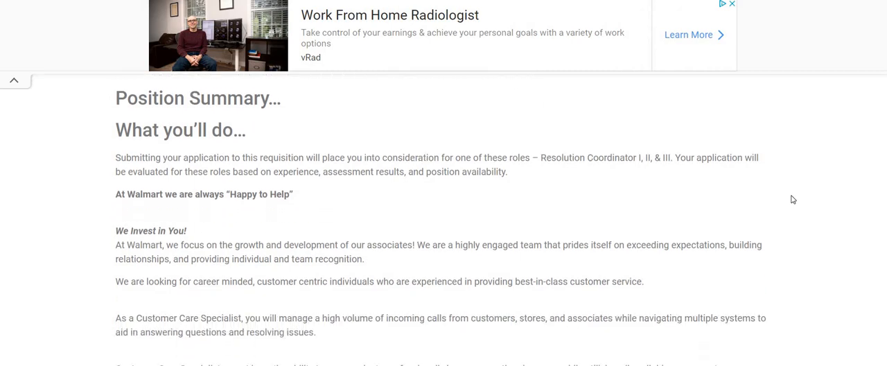
scroll("down", 3)
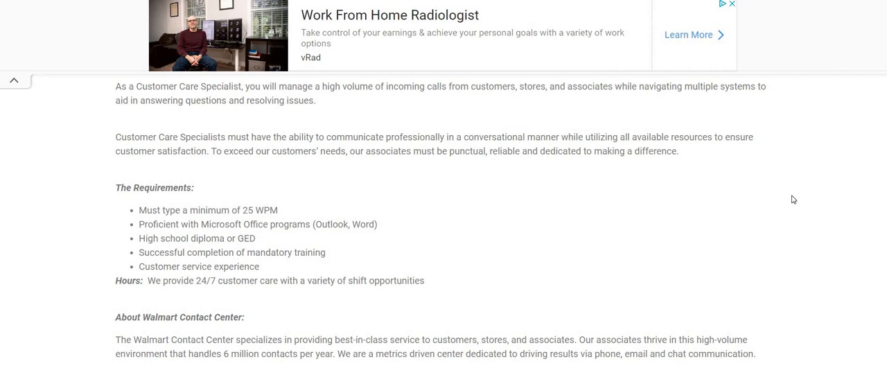
mouse_move(845, 228)
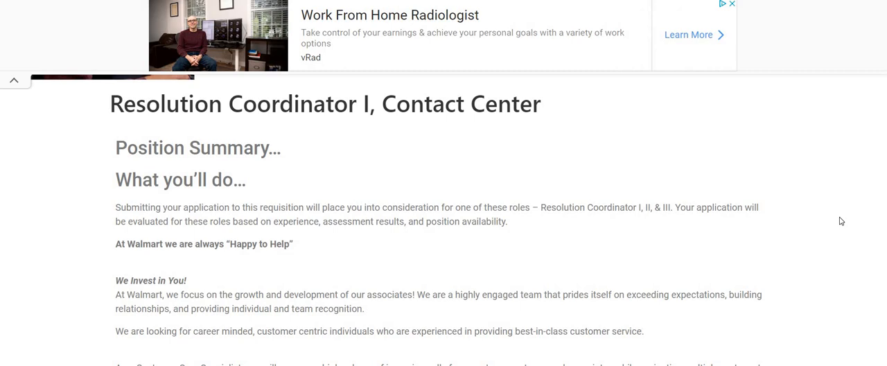
mouse_move(815, 217)
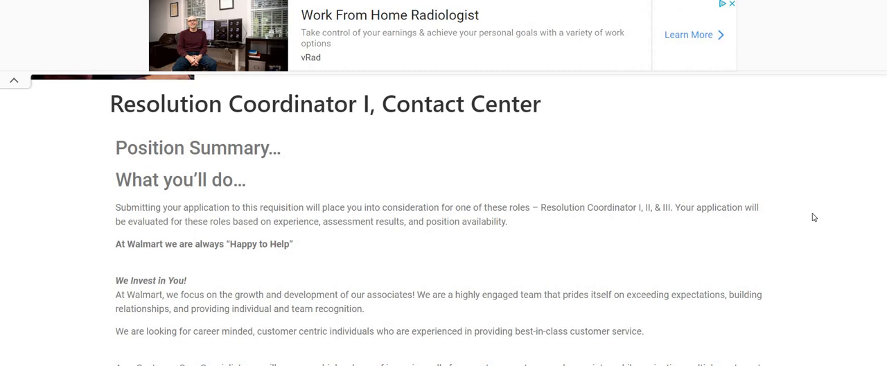
mouse_move(772, 184)
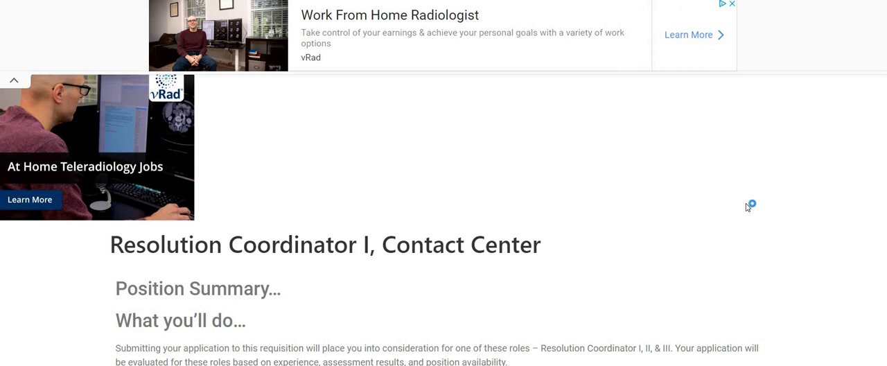
mouse_move(748, 208)
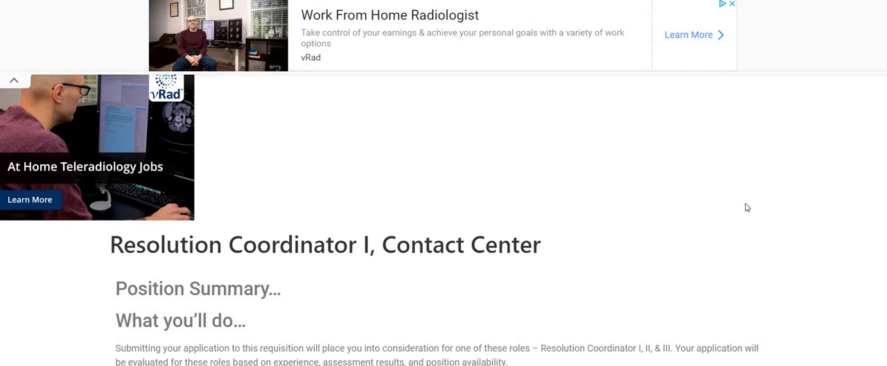
mouse_move(734, 211)
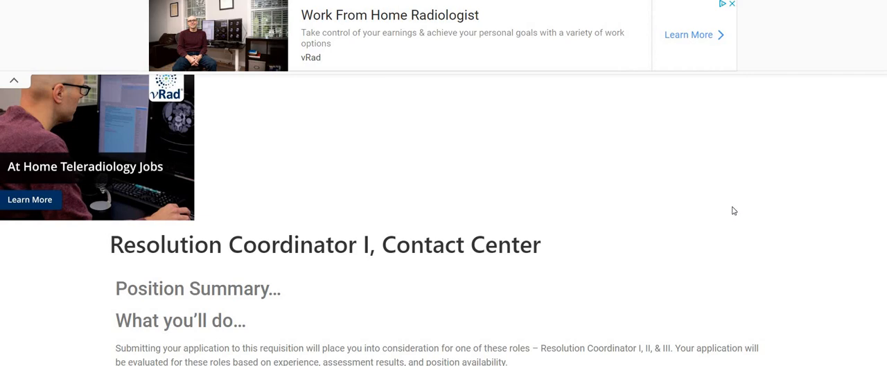